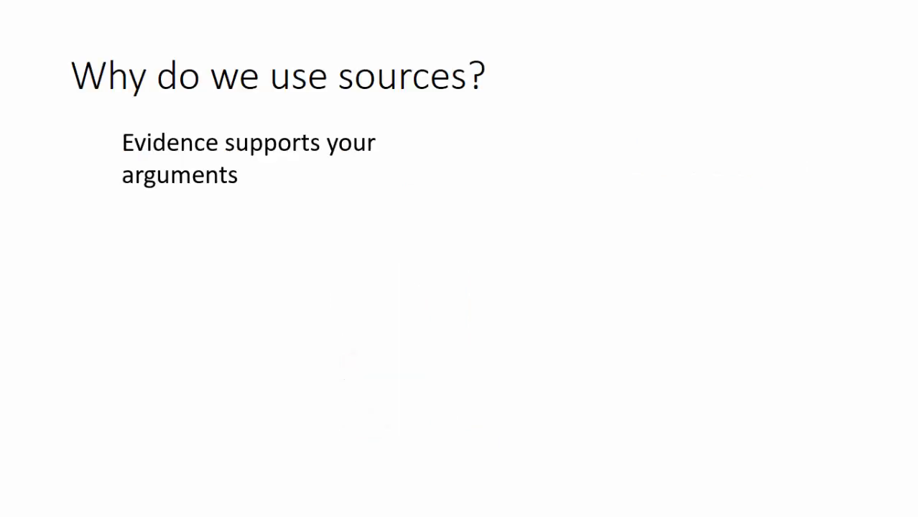
Step: Reveal the bullet that evidence supports your arguments on the 'Why do we use sources?' slide
key("Right")
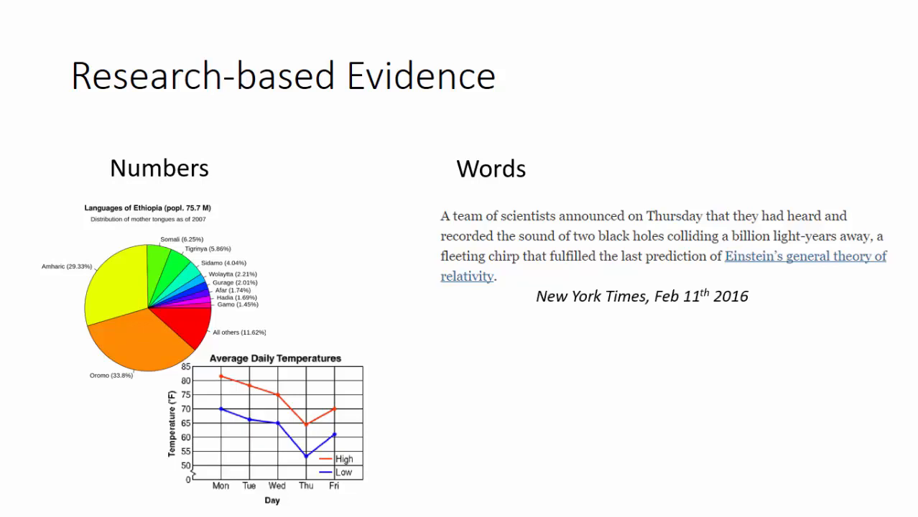
Step: Advance to the 'Where to find them?' slide showing Government websites as a source
key("Right")
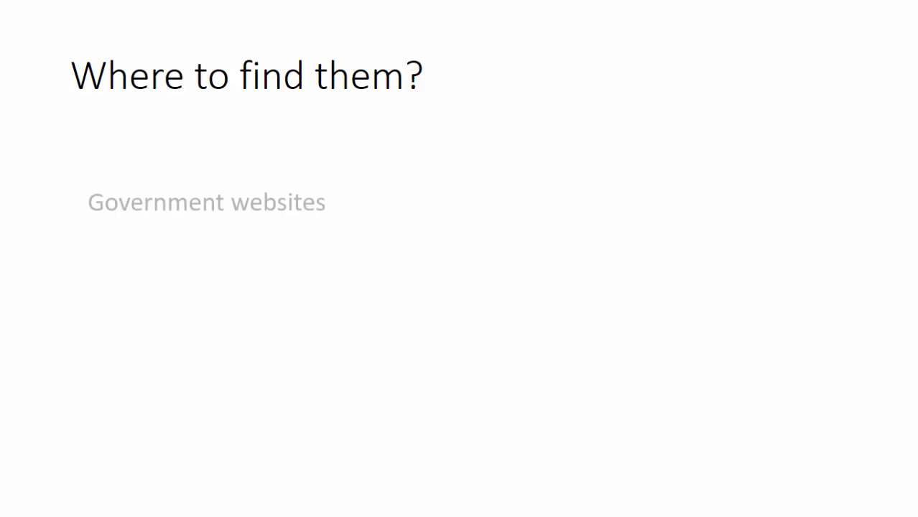